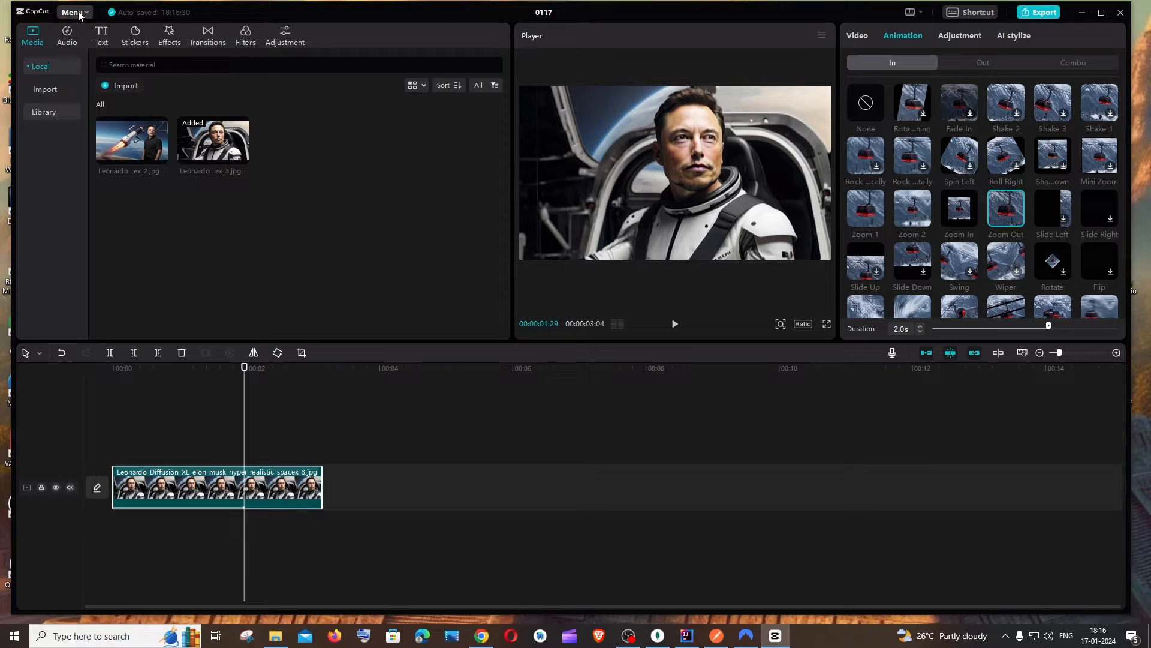
- Reveal the More submenu entry listing the installed version 3.1.0
{"action": "left_click", "coordinate": [70, 12]}
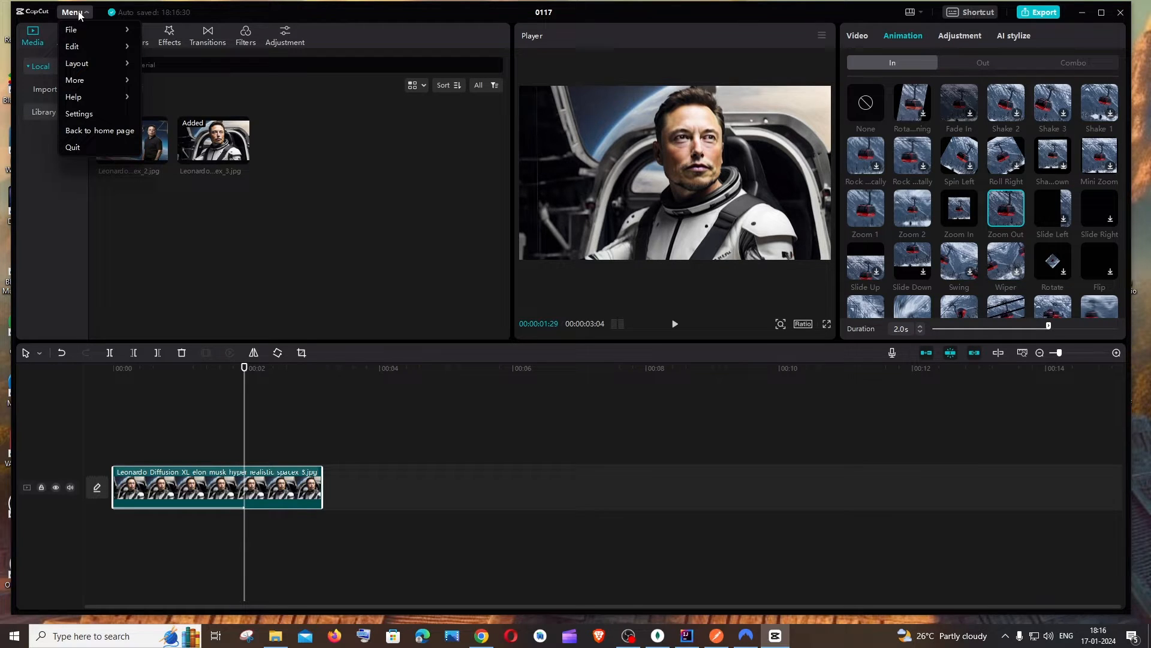
{"action": "mouse_move", "coordinate": [75, 80]}
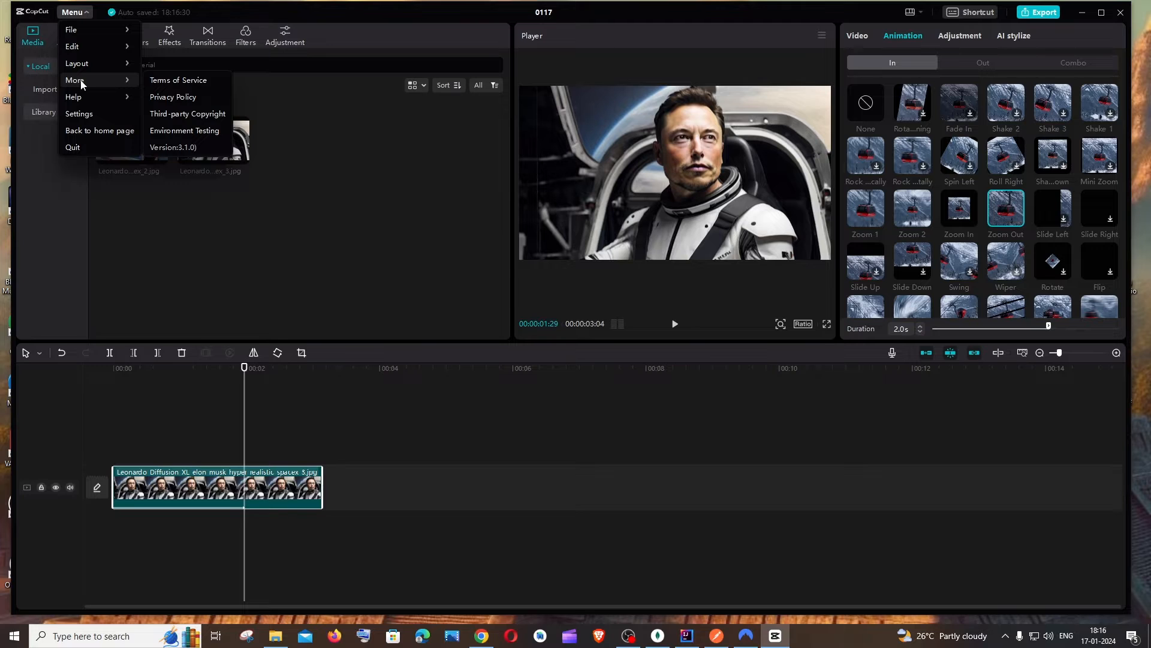
{"action": "mouse_move", "coordinate": [106, 86]}
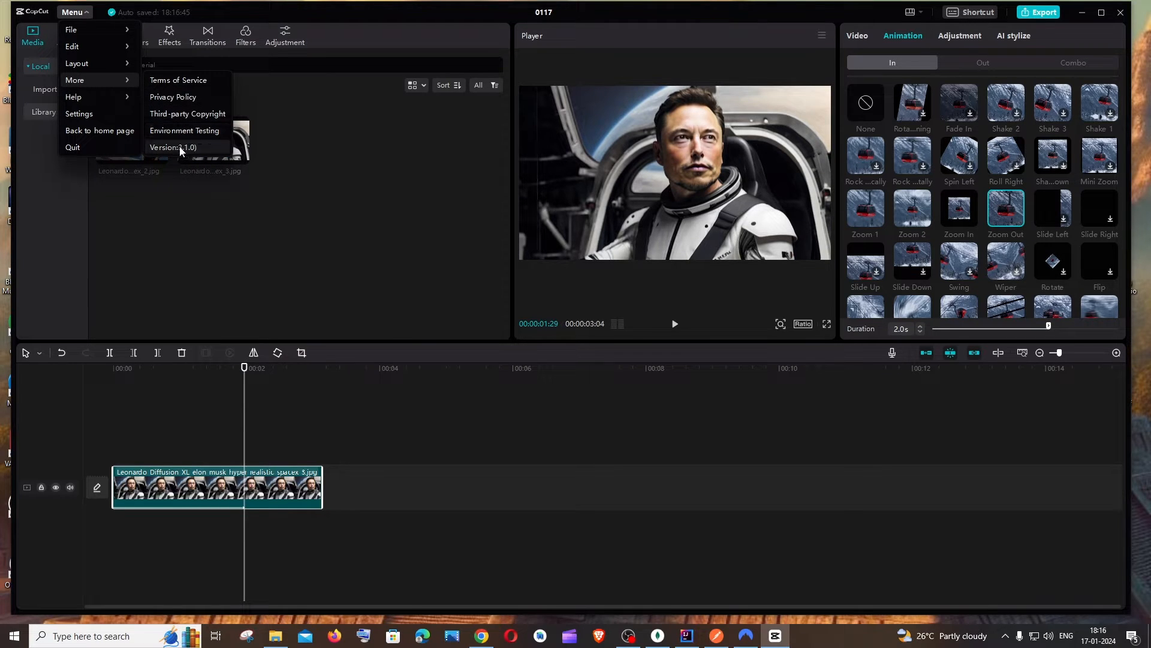
- Show the Version dialog reporting 3.1.0 with beta tests enabled, repositioned on screen
{"action": "left_click", "coordinate": [172, 147]}
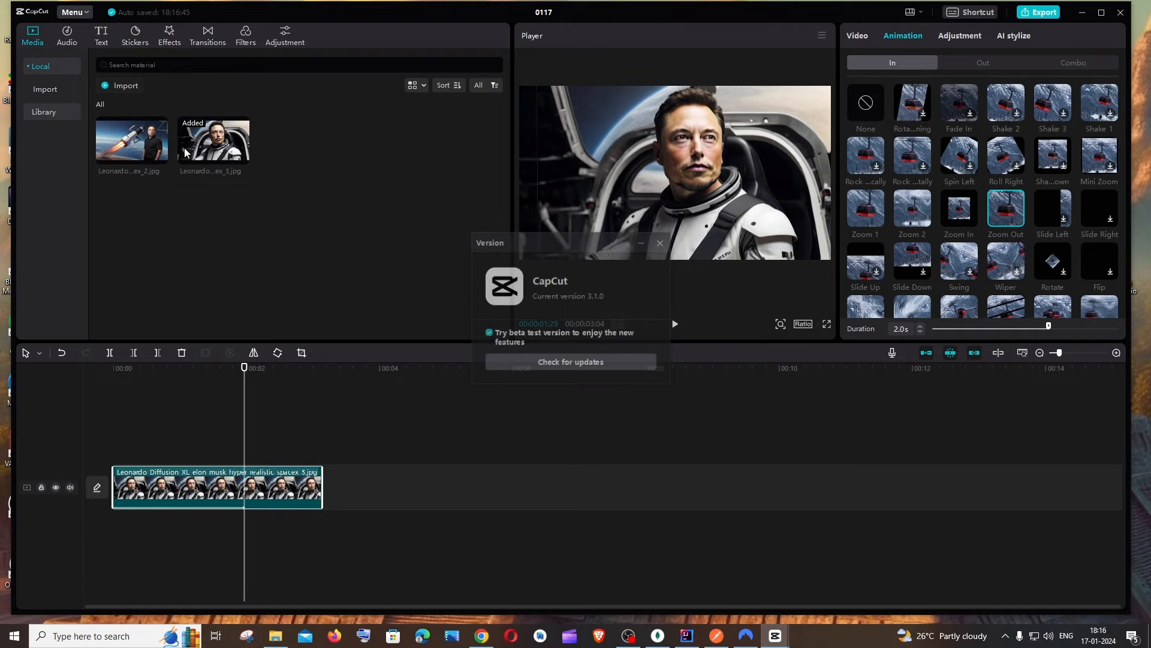
{"action": "left_click_drag", "start_coordinate": [489, 242], "coordinate": [559, 238]}
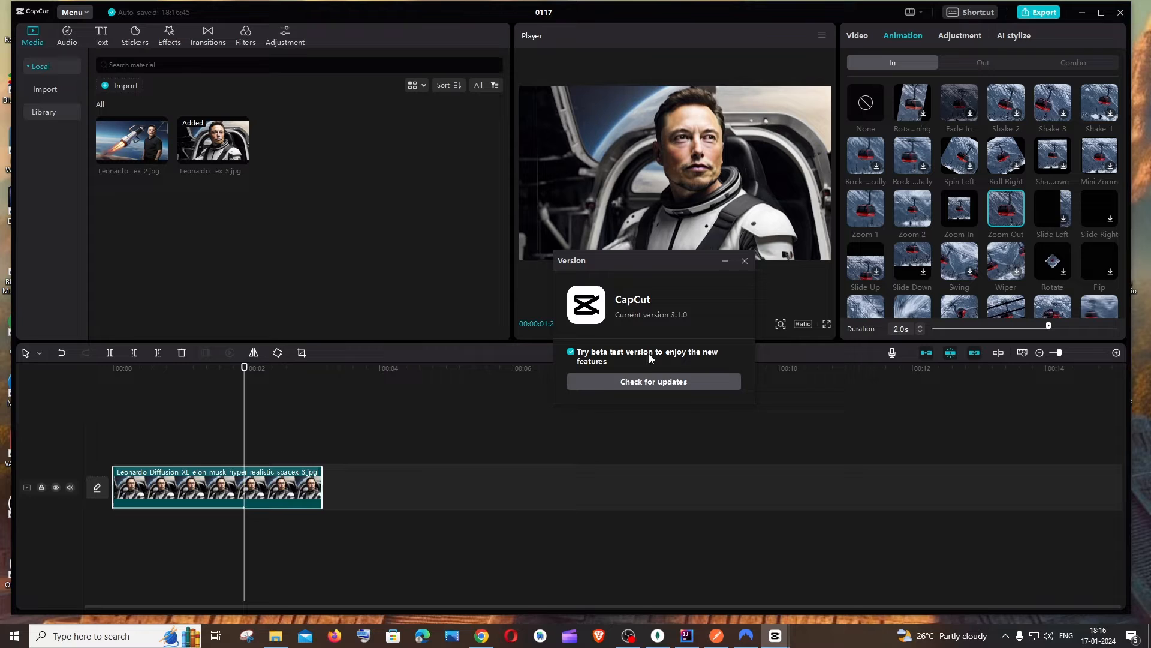
{"action": "mouse_move", "coordinate": [636, 387]}
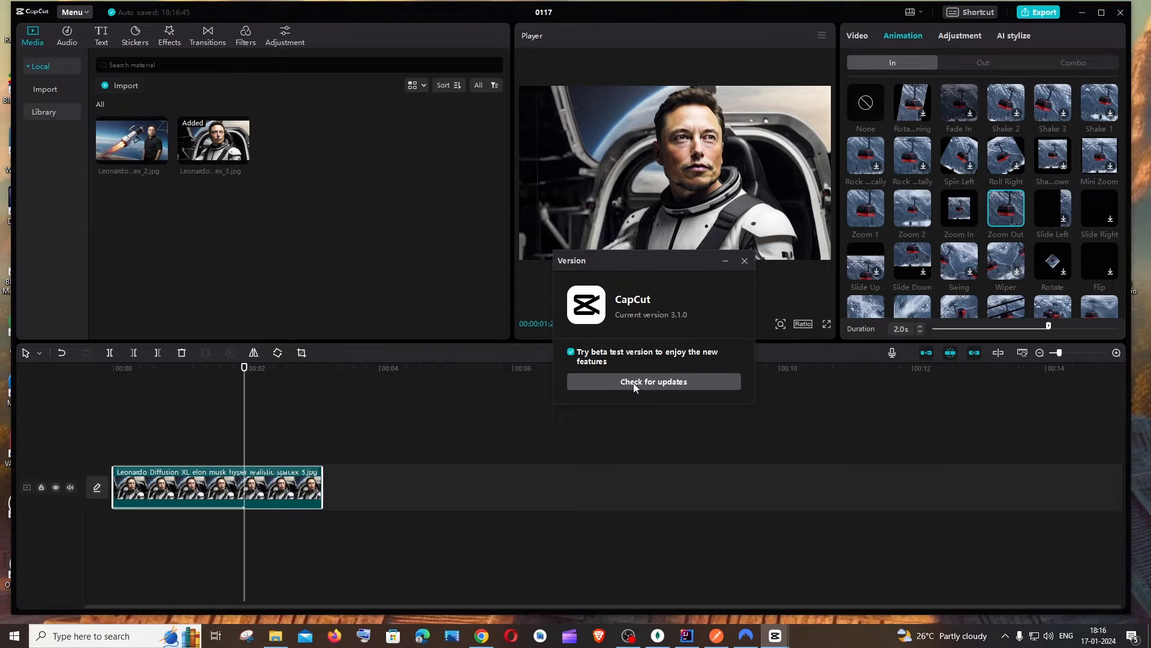
{"action": "mouse_move", "coordinate": [639, 391]}
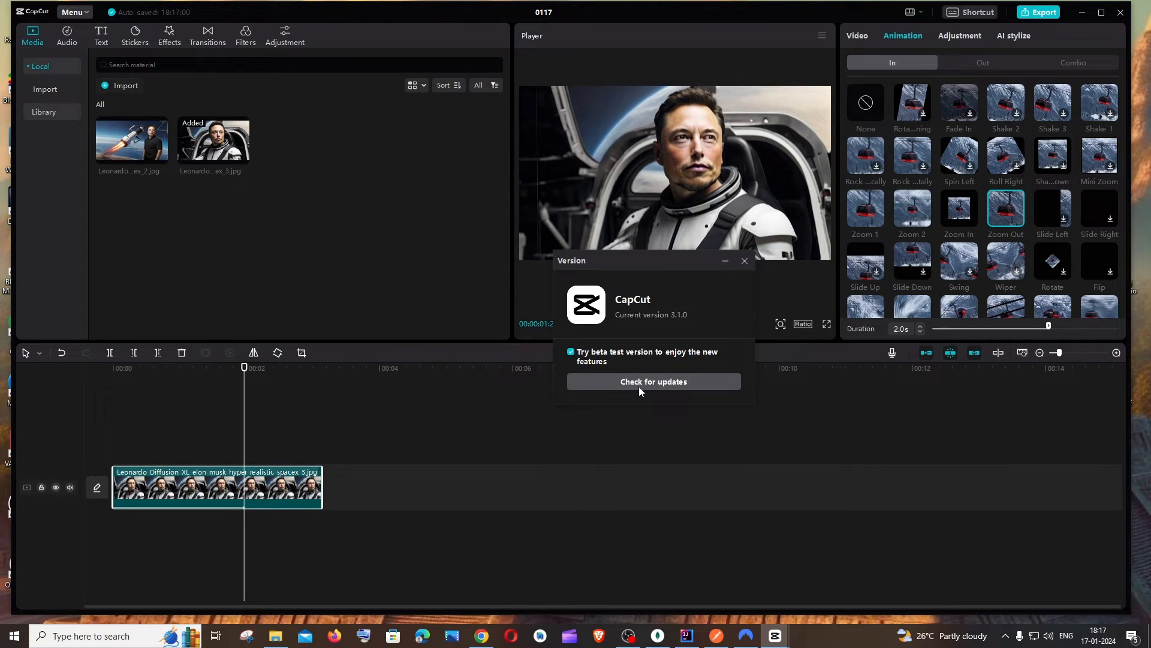
- Install the 3.3.0 Beta test version 4 update and restart CapCut to apply it
{"action": "left_click", "coordinate": [653, 381]}
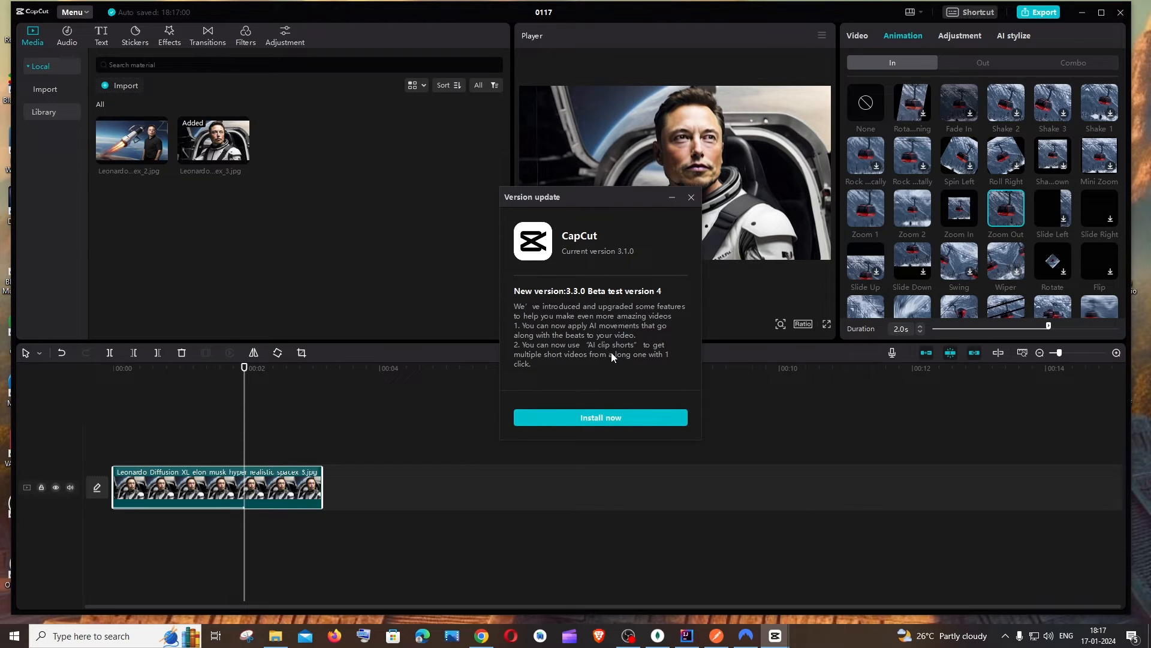
{"action": "mouse_move", "coordinate": [616, 417]}
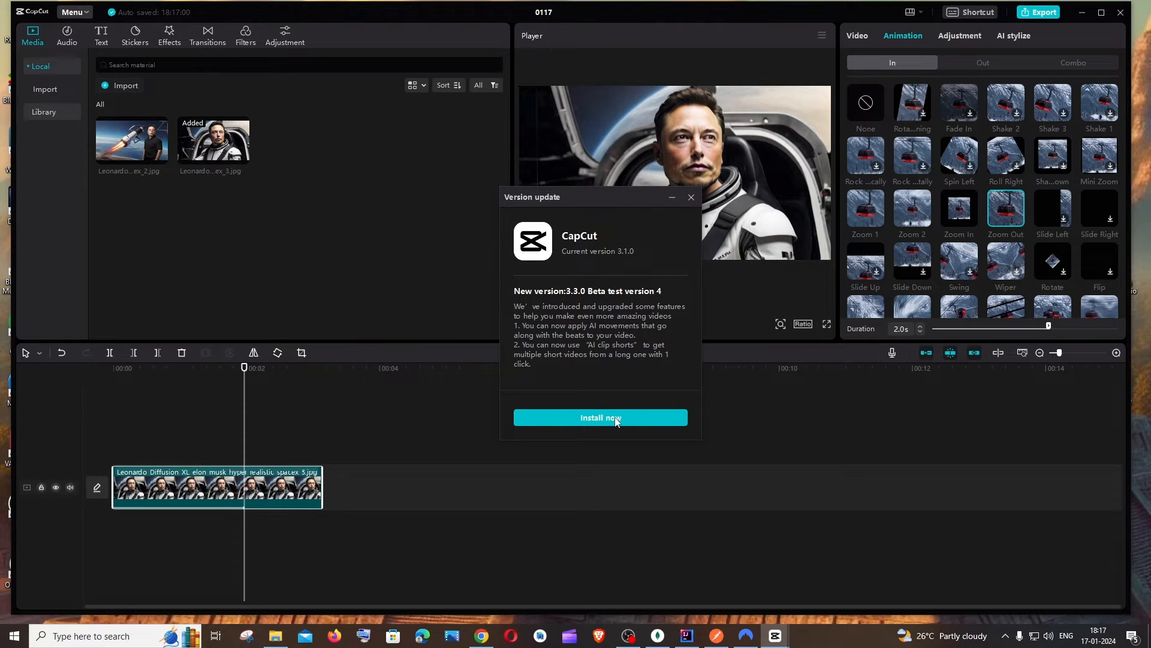
{"action": "left_click", "coordinate": [601, 418]}
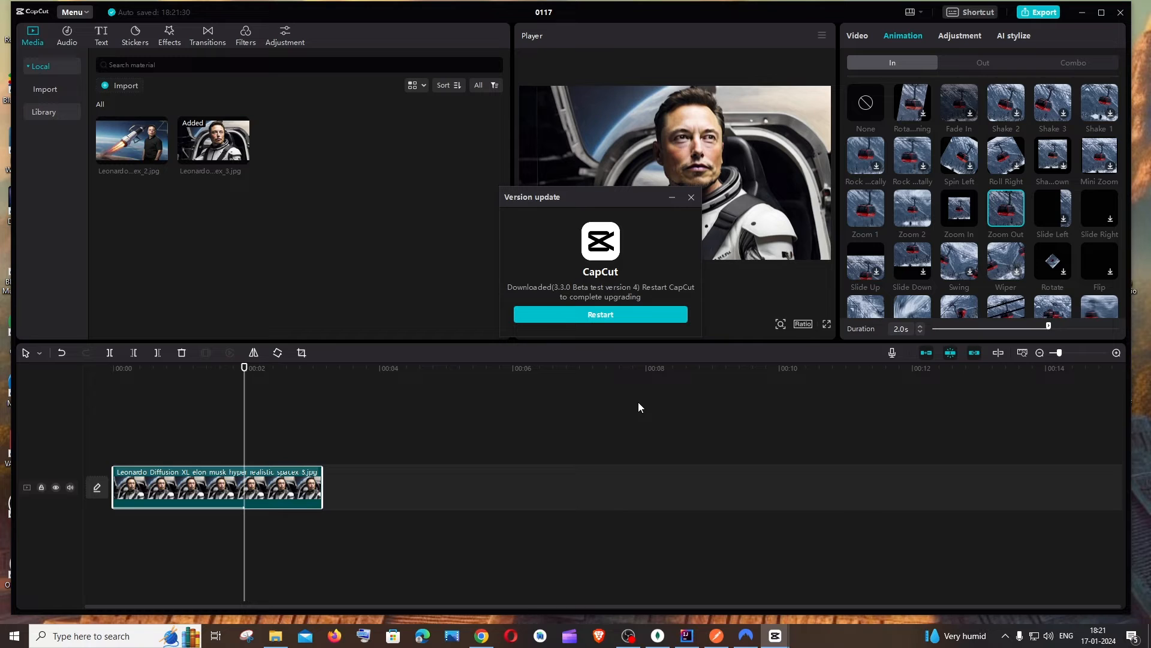
{"action": "mouse_move", "coordinate": [637, 316]}
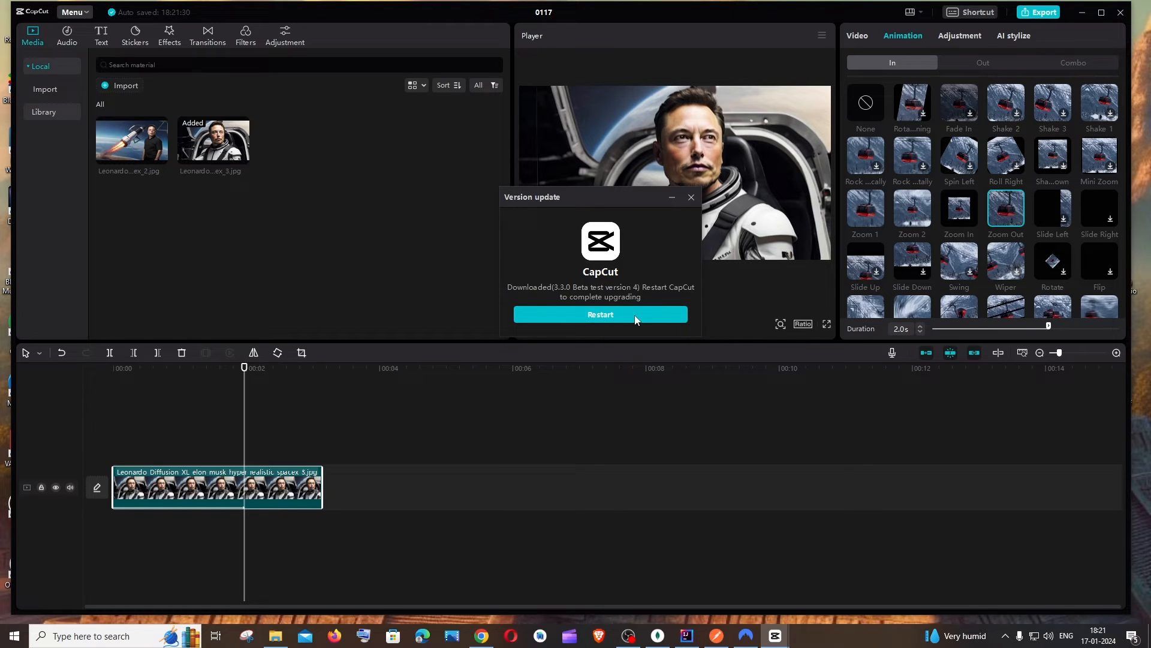
{"action": "left_click", "coordinate": [692, 198]}
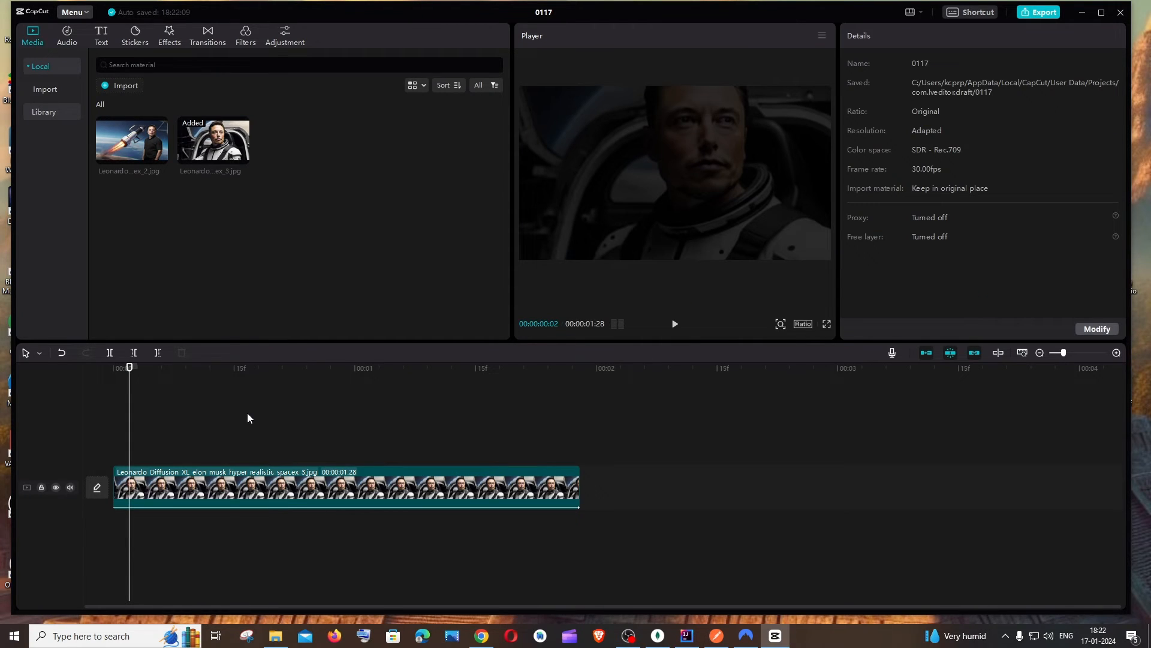
- Confirm the Version dialog now reports 3.3.0 Beta test version4 and check for further updates
{"action": "left_click", "coordinate": [72, 13]}
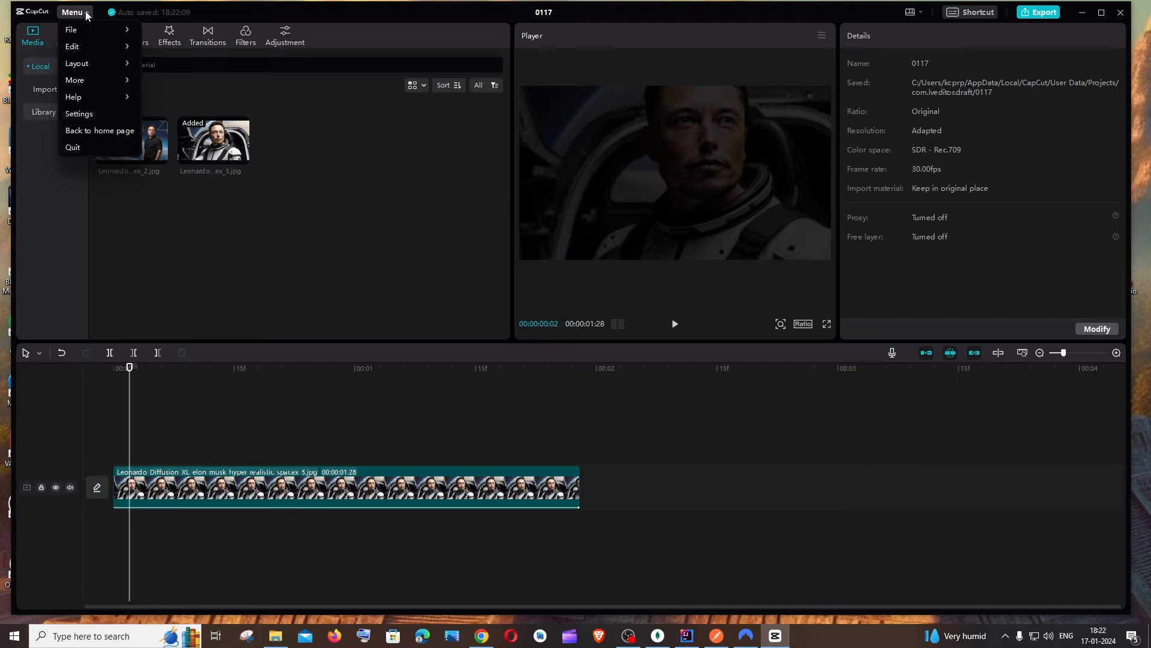
{"action": "mouse_move", "coordinate": [75, 79]}
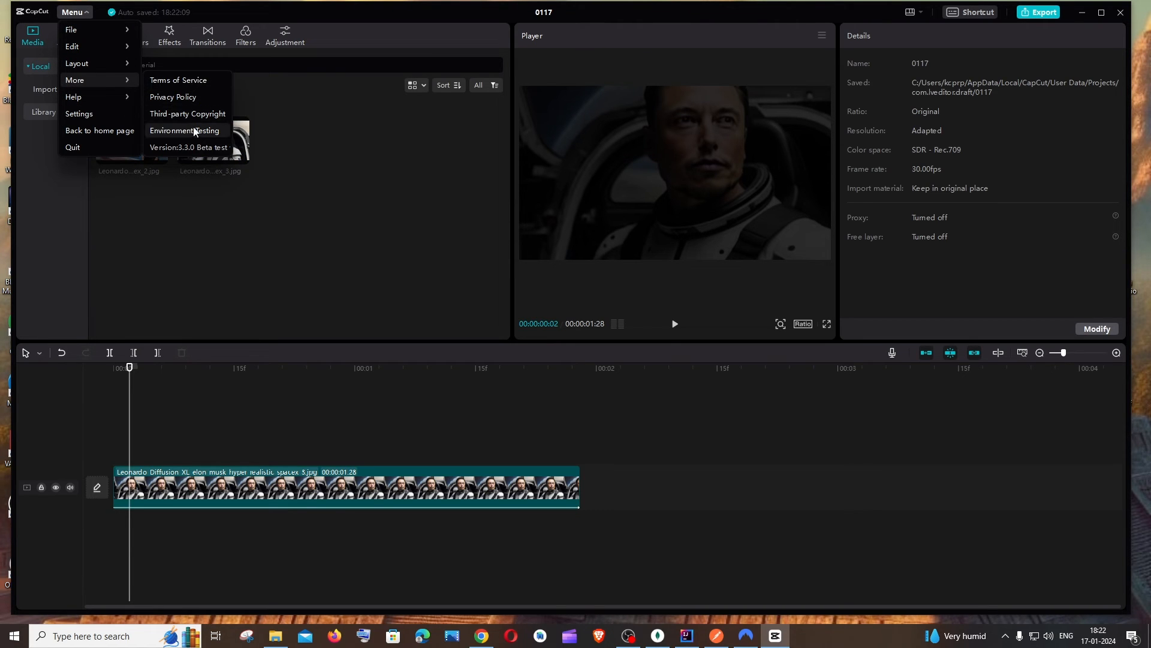
{"action": "left_click", "coordinate": [189, 147]}
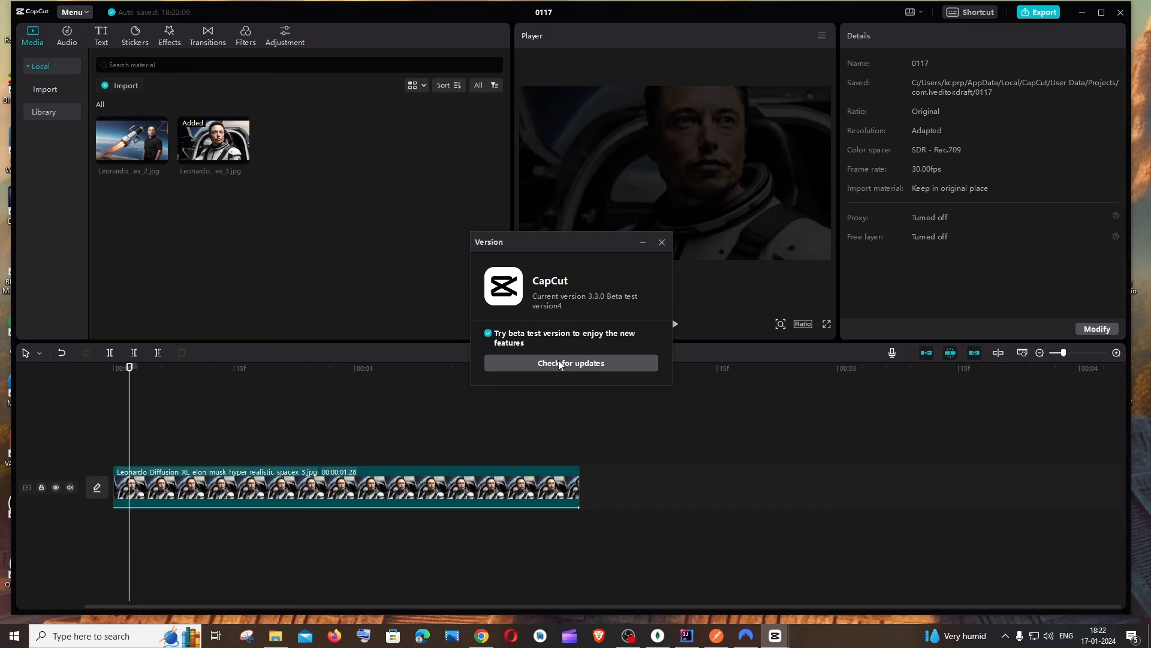
{"action": "left_click", "coordinate": [570, 363]}
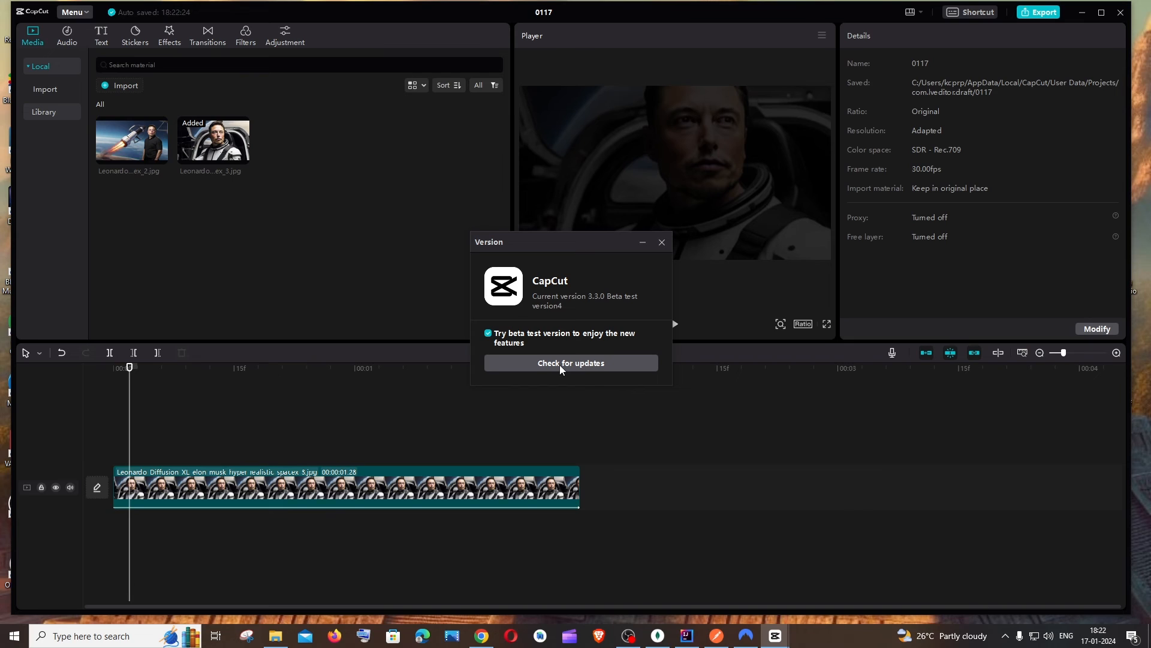
{"action": "left_click_drag", "start_coordinate": [488, 241], "coordinate": [544, 245]}
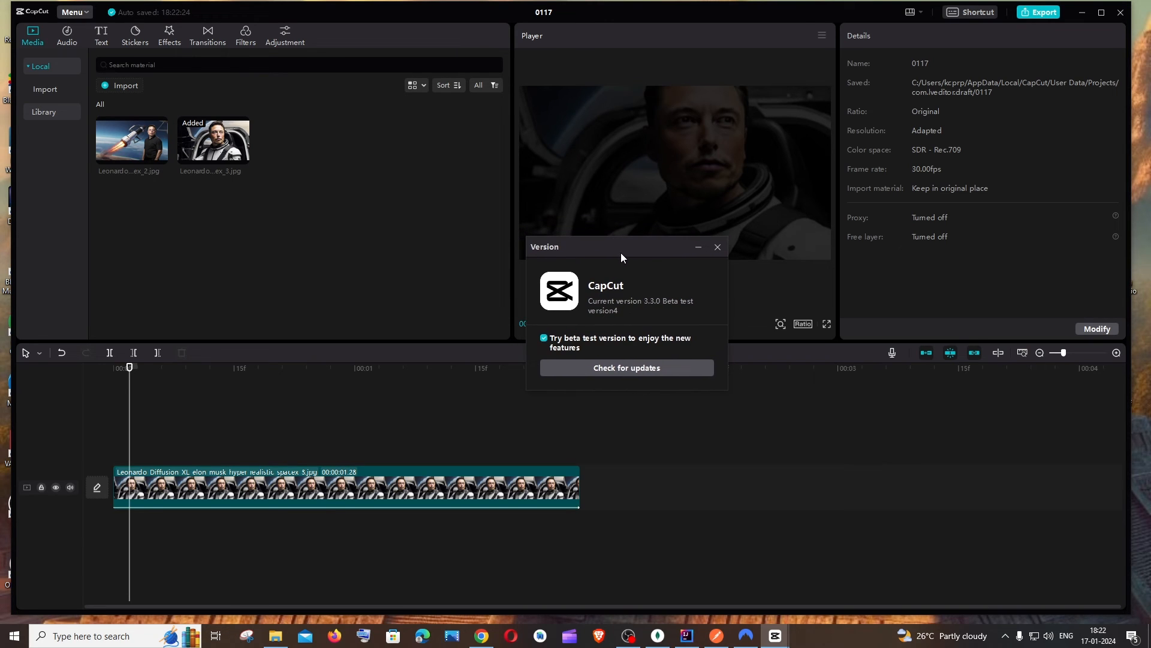
{"action": "left_click_drag", "start_coordinate": [622, 246], "coordinate": [658, 258]}
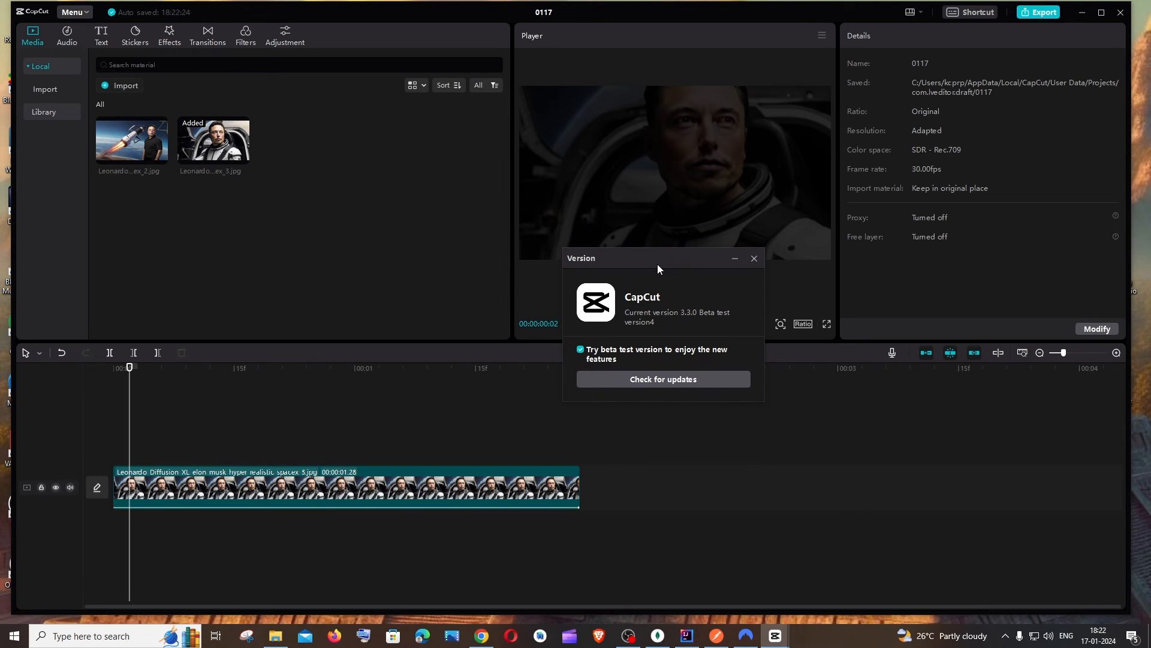
{"action": "mouse_move", "coordinate": [658, 274]}
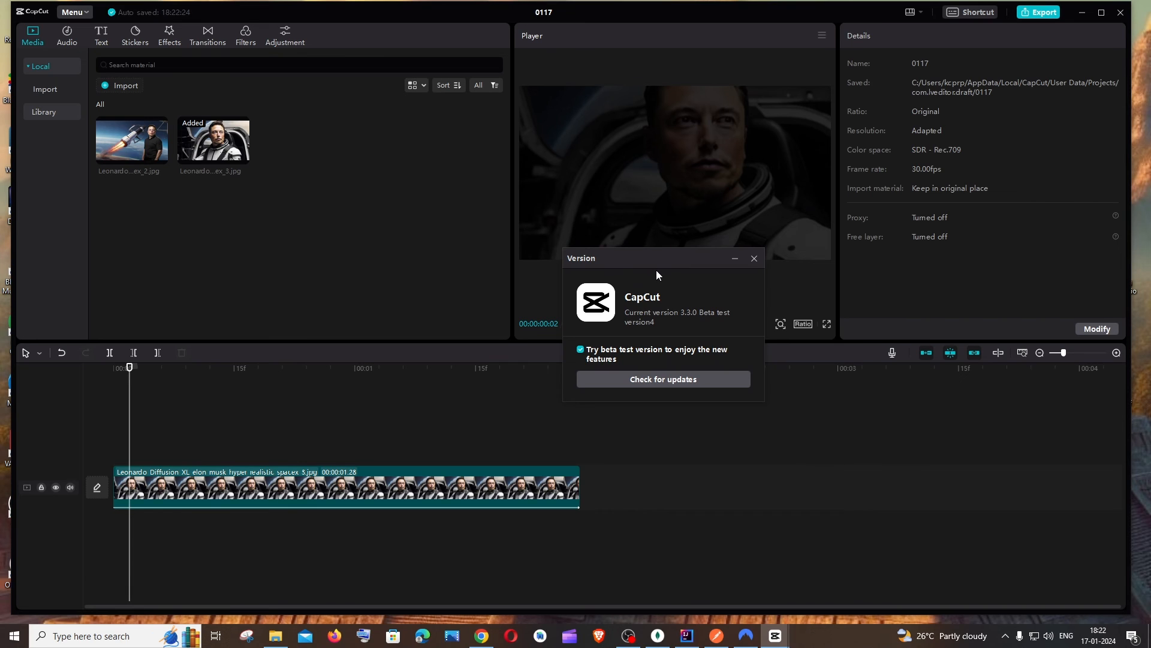